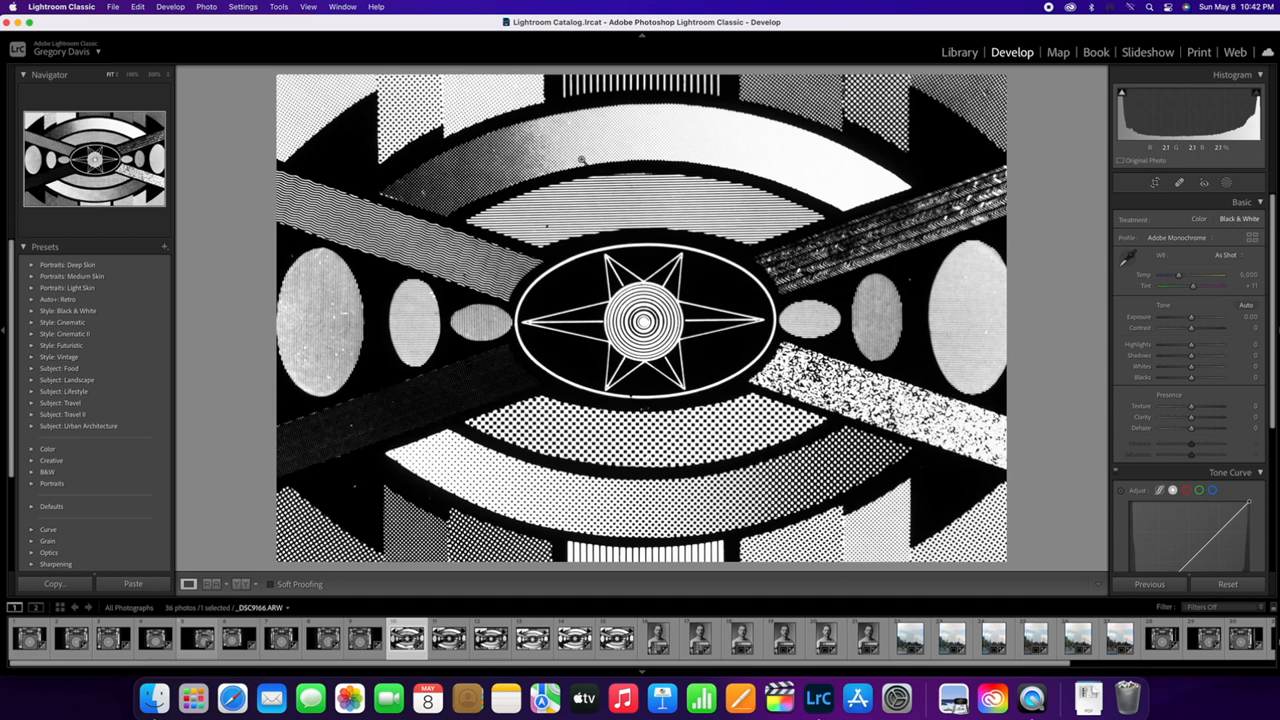
# Switch to the Library module and zoom the test-chart photo to 100% on the central star.
pyautogui.click(958, 52)
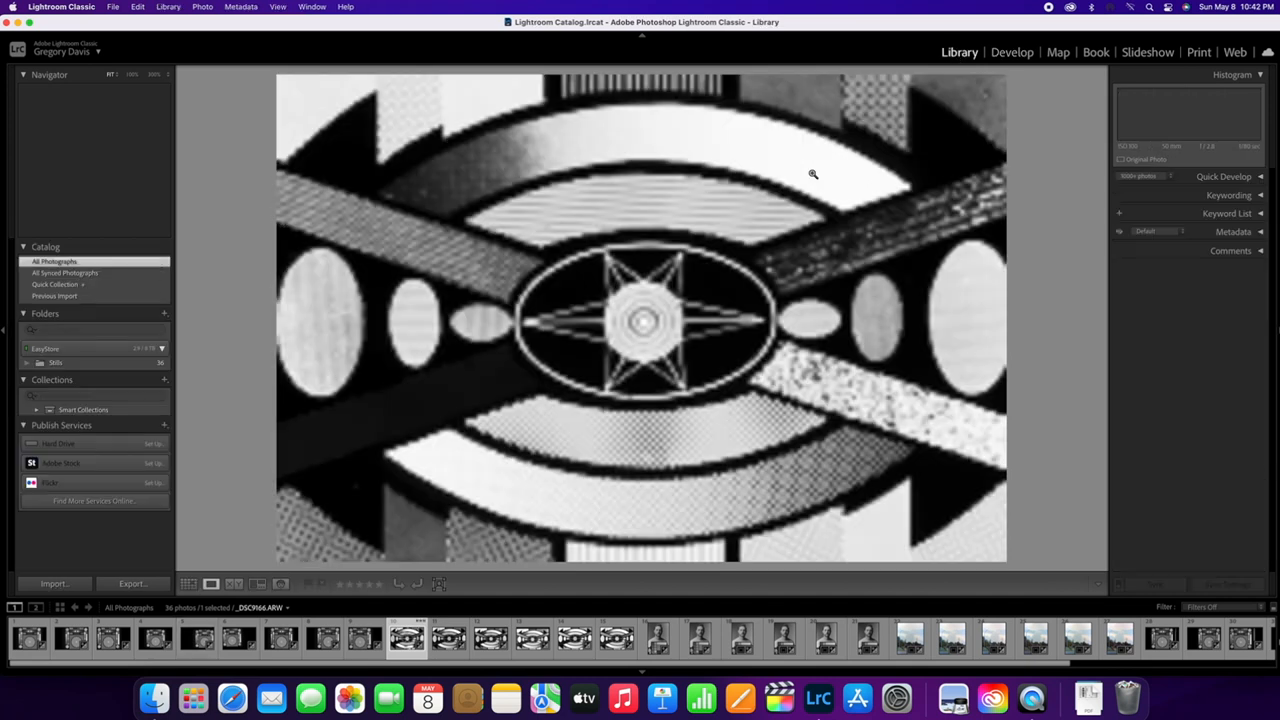
pyautogui.click(813, 174)
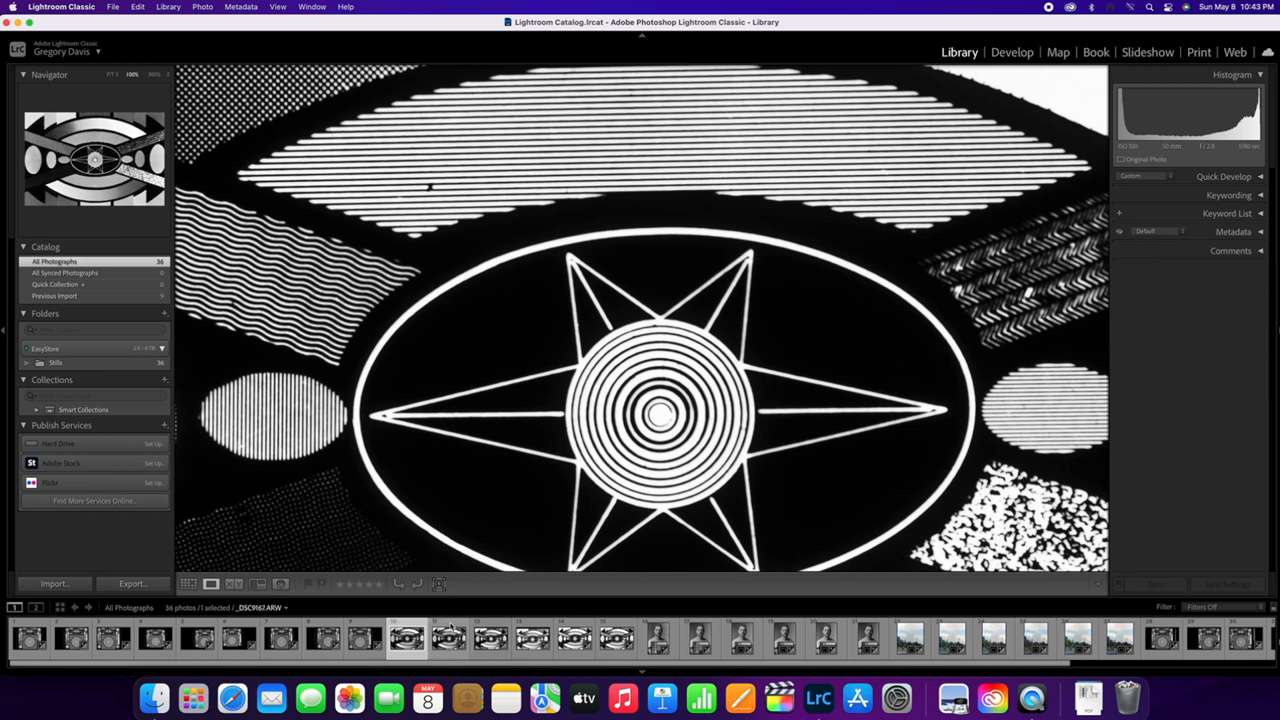
# View the chart's upper-left corner at 100%, then switch to another lens's shot from the filmstrip.
pyautogui.click(447, 638)
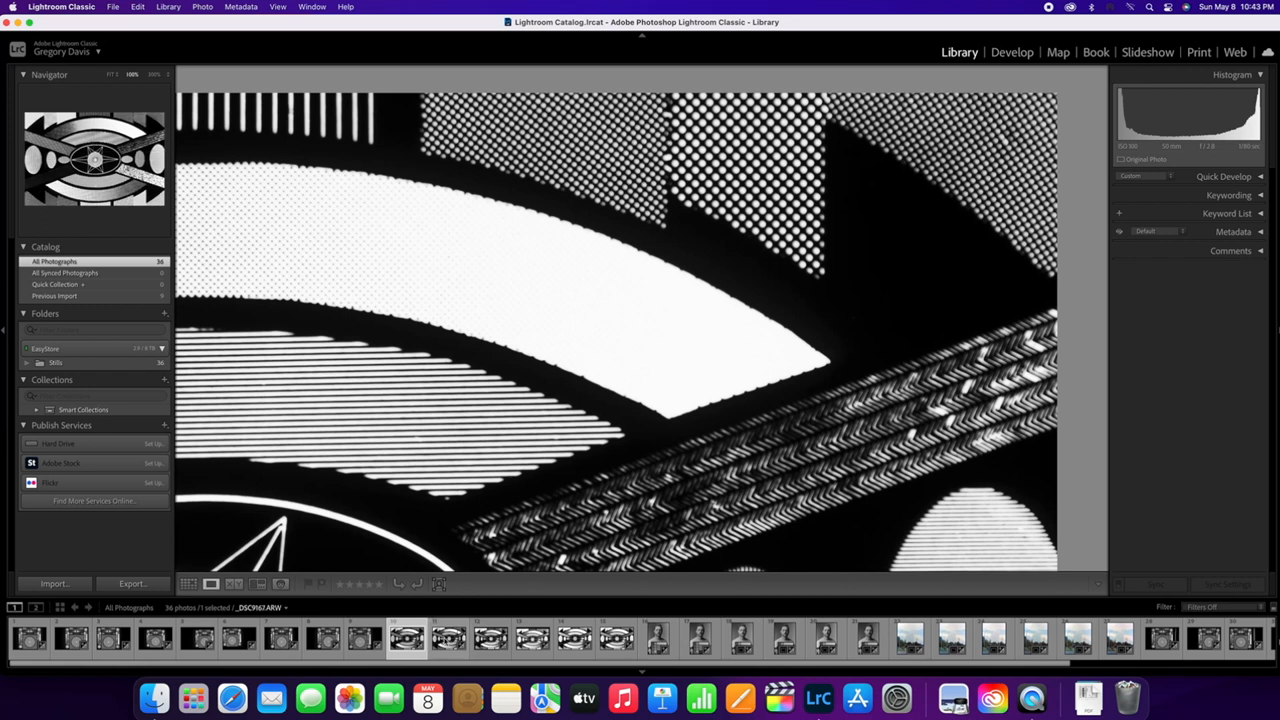
pyautogui.click(448, 638)
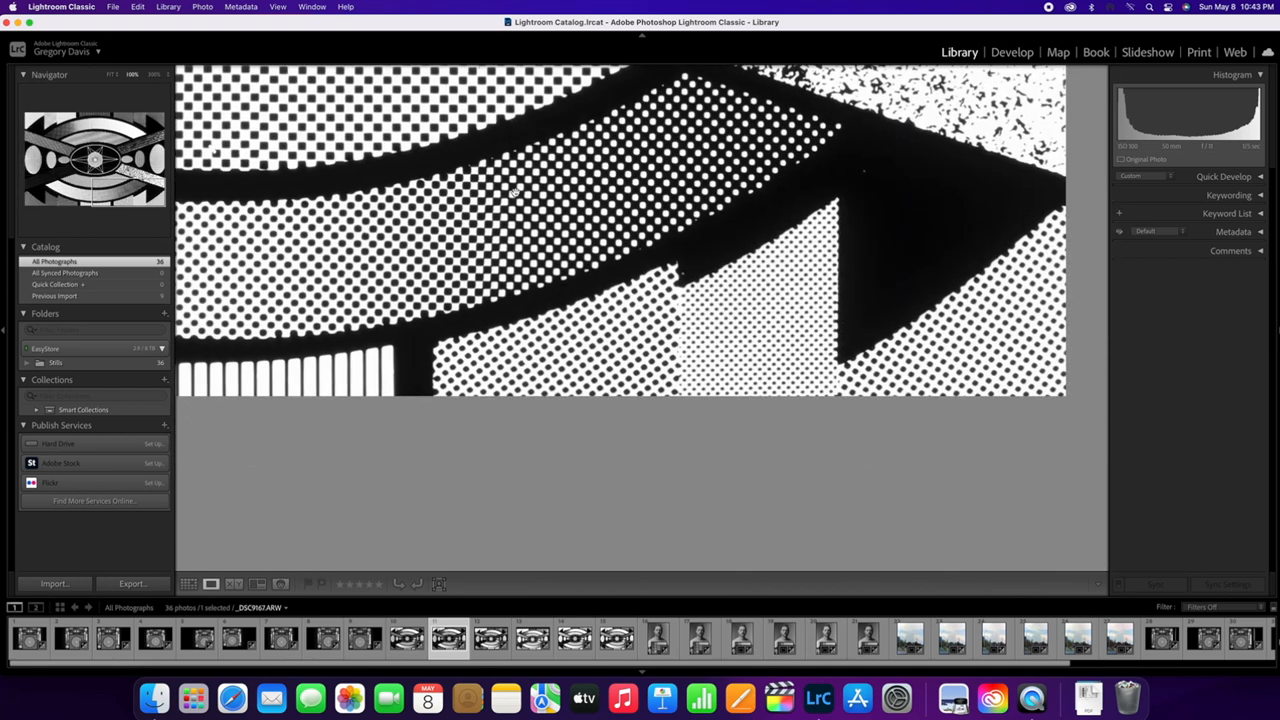
pyautogui.moveTo(430, 298)
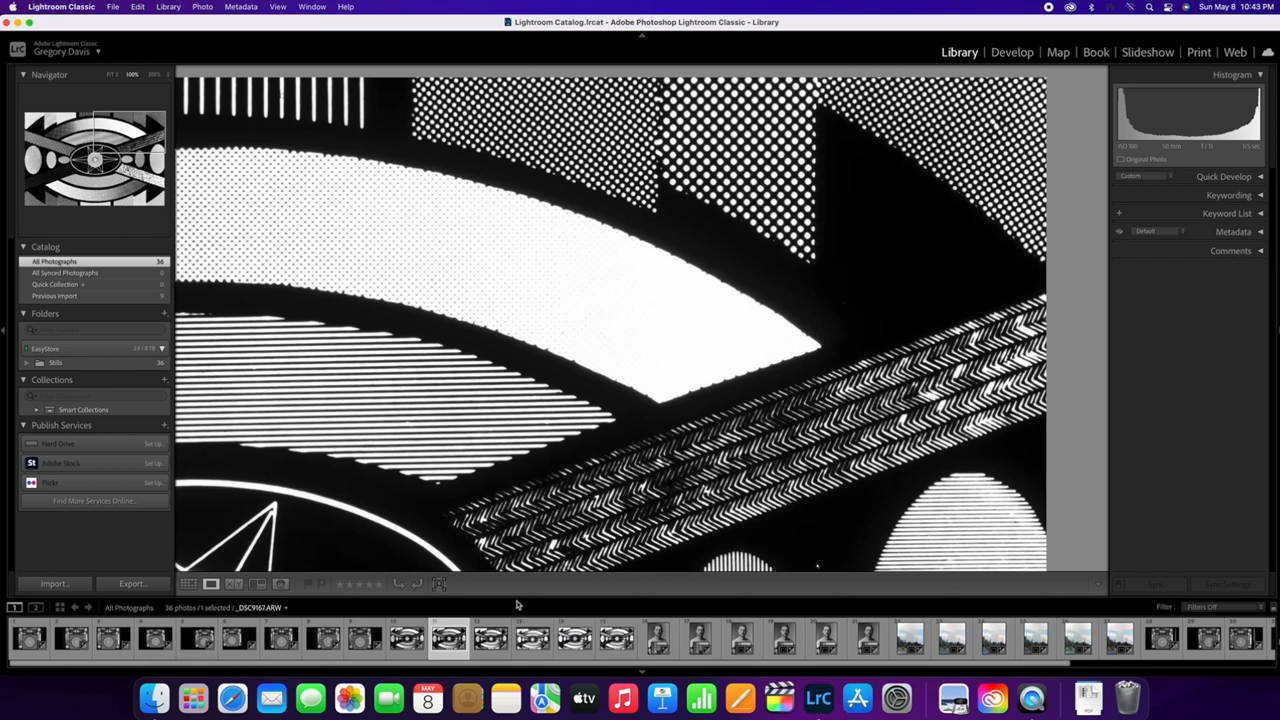
# Step through filmstrip shots _DSC9168, _DSC9167 and _DSC9169 at 1:1, comparing corner detail.
pyautogui.click(490, 638)
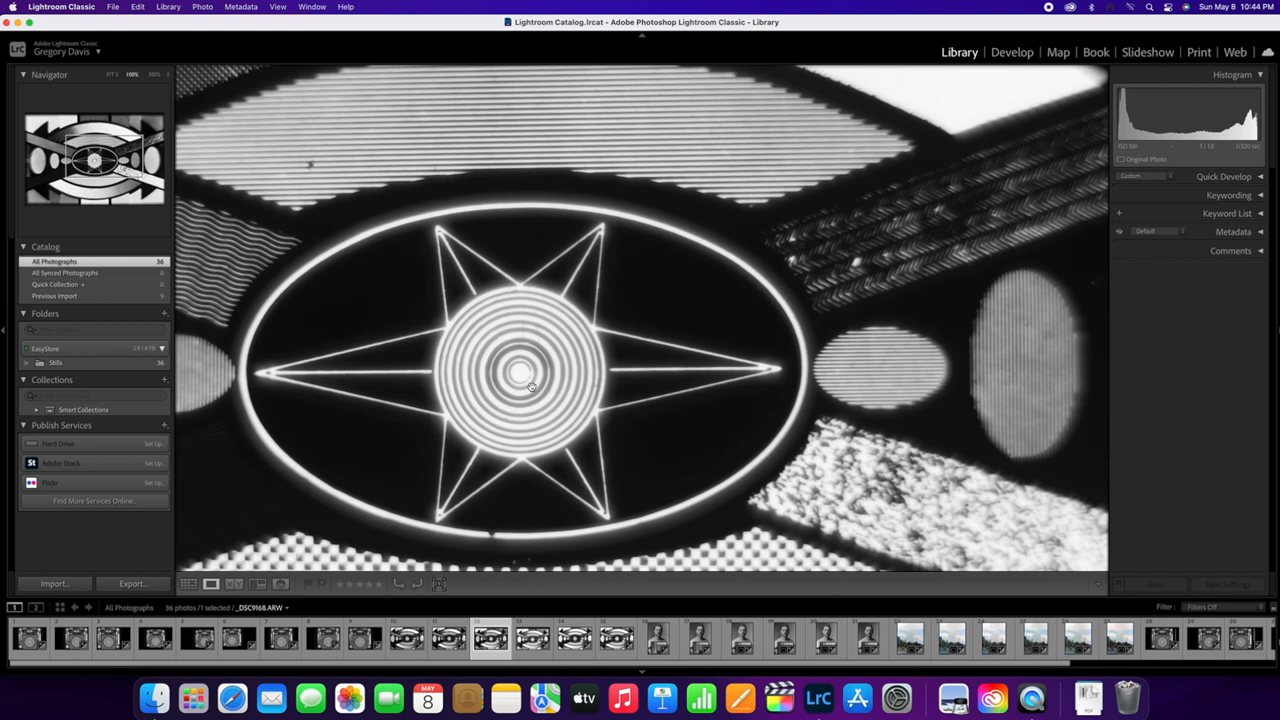
pyautogui.moveTo(674, 379)
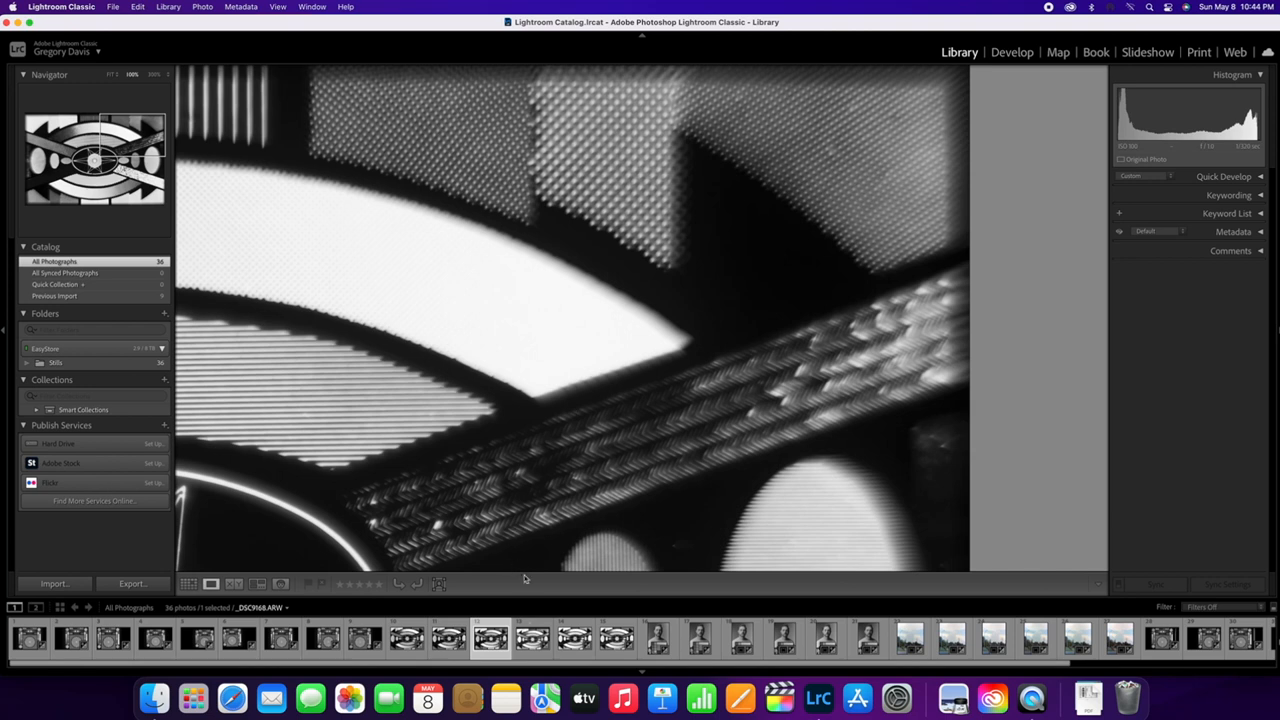
pyautogui.click(533, 638)
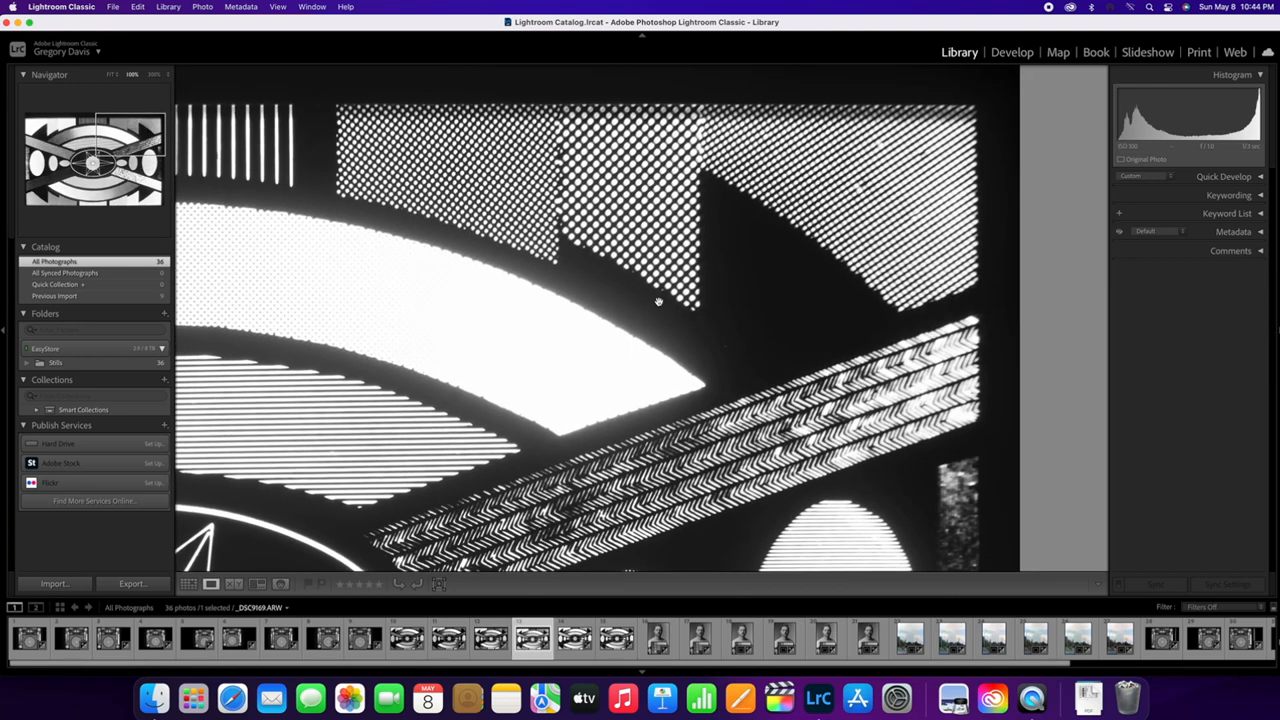
pyautogui.moveTo(898, 160)
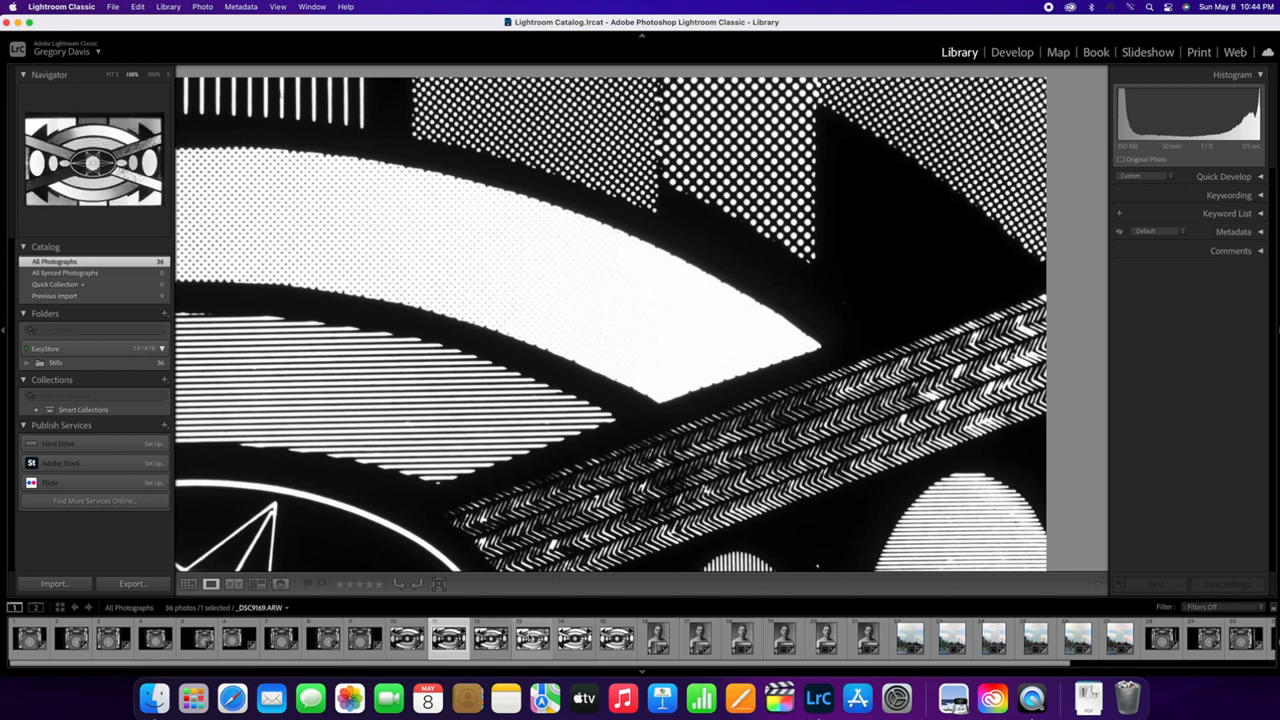
pyautogui.click(532, 637)
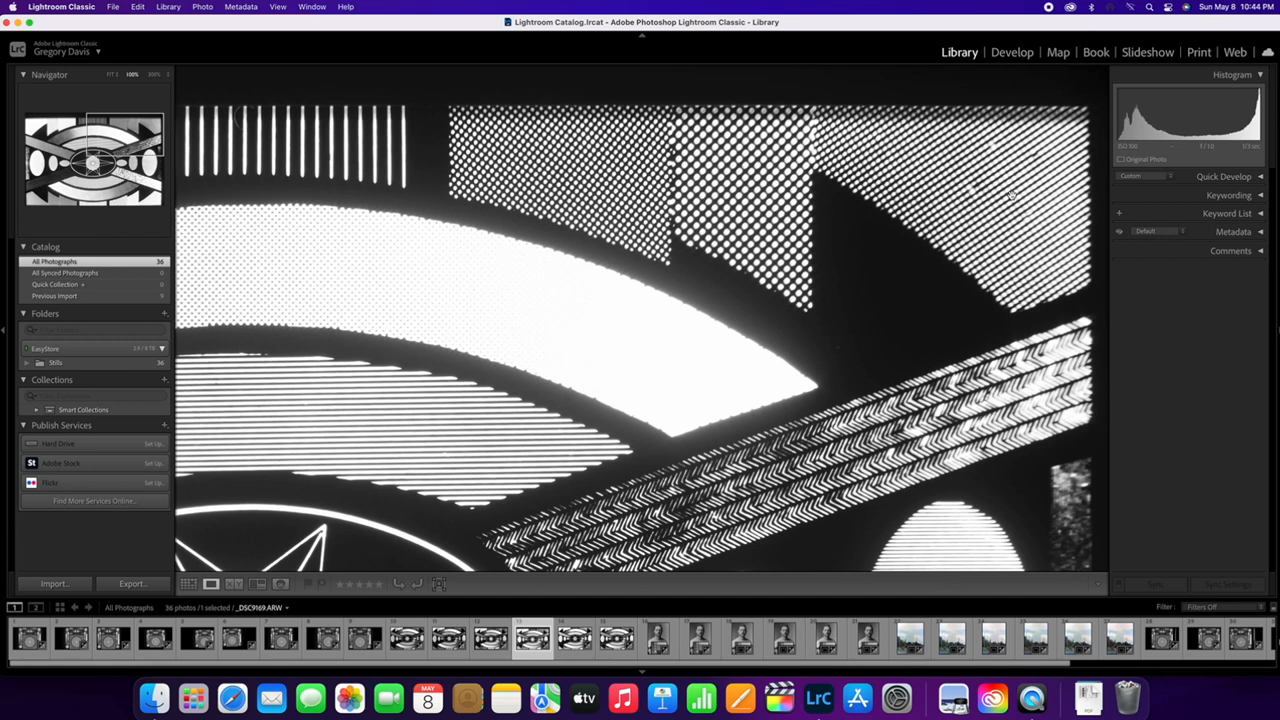
pyautogui.moveTo(884, 252)
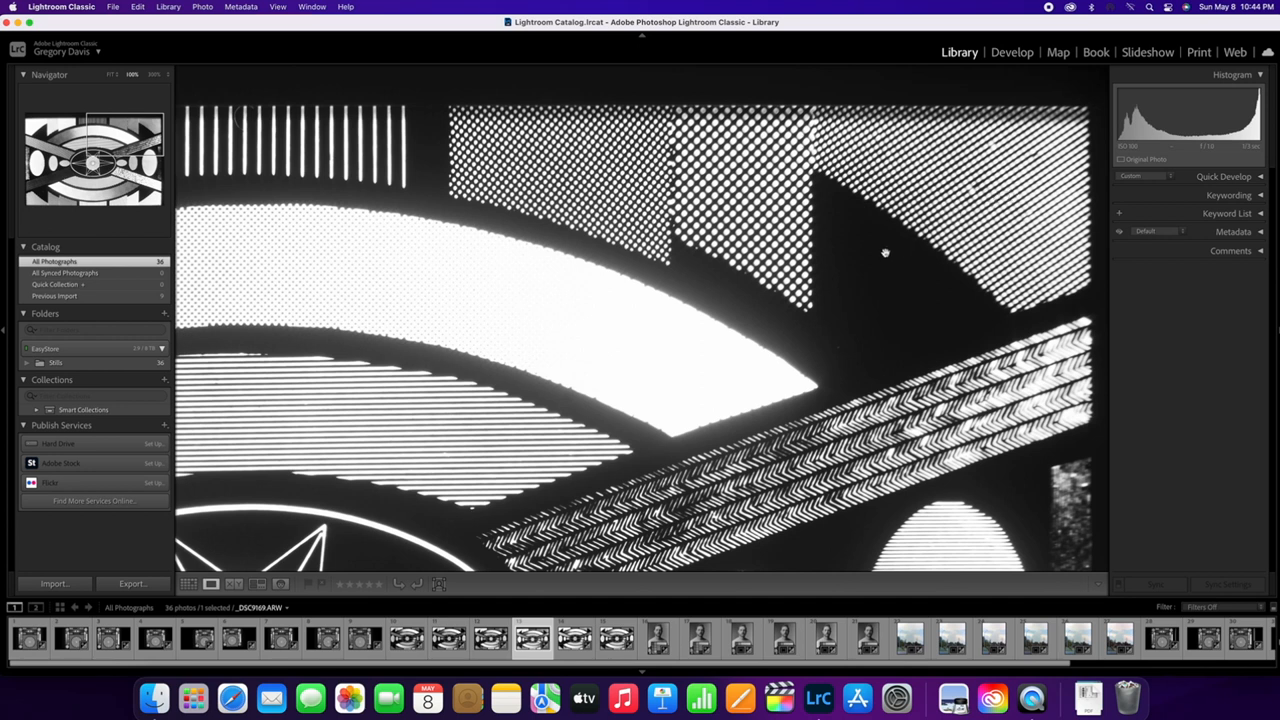
pyautogui.moveTo(648, 430)
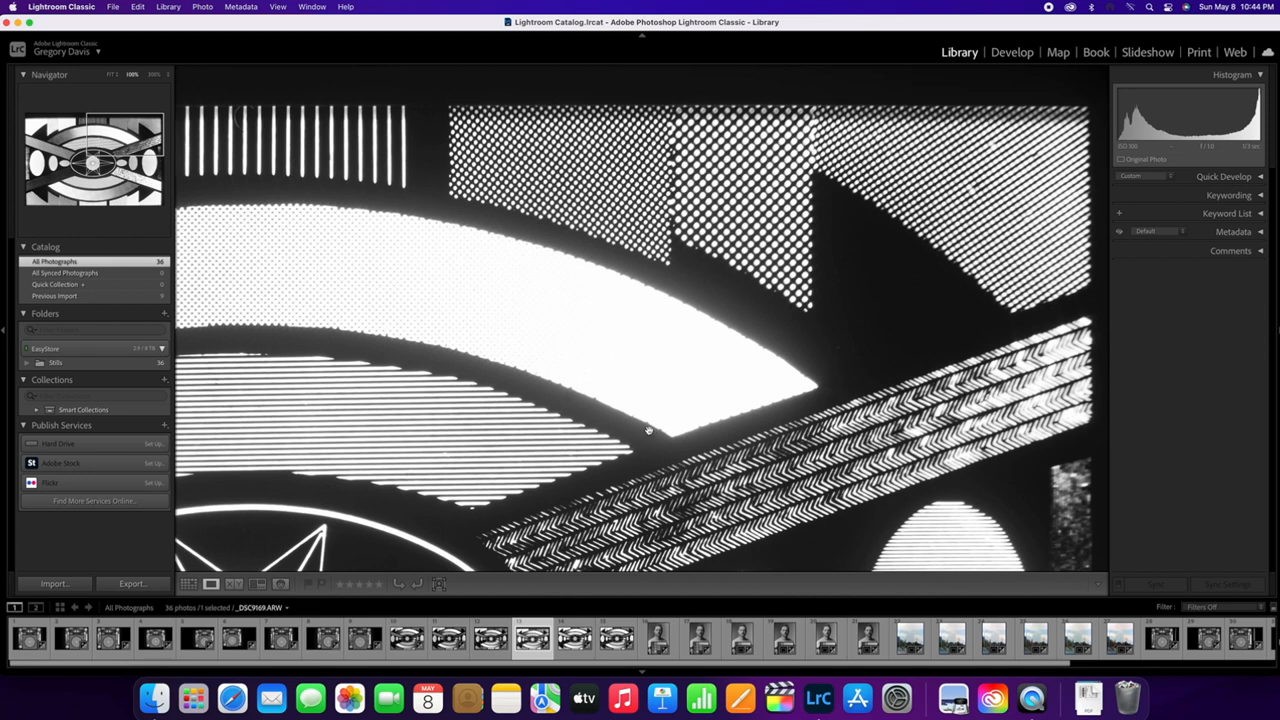
pyautogui.moveTo(625, 448)
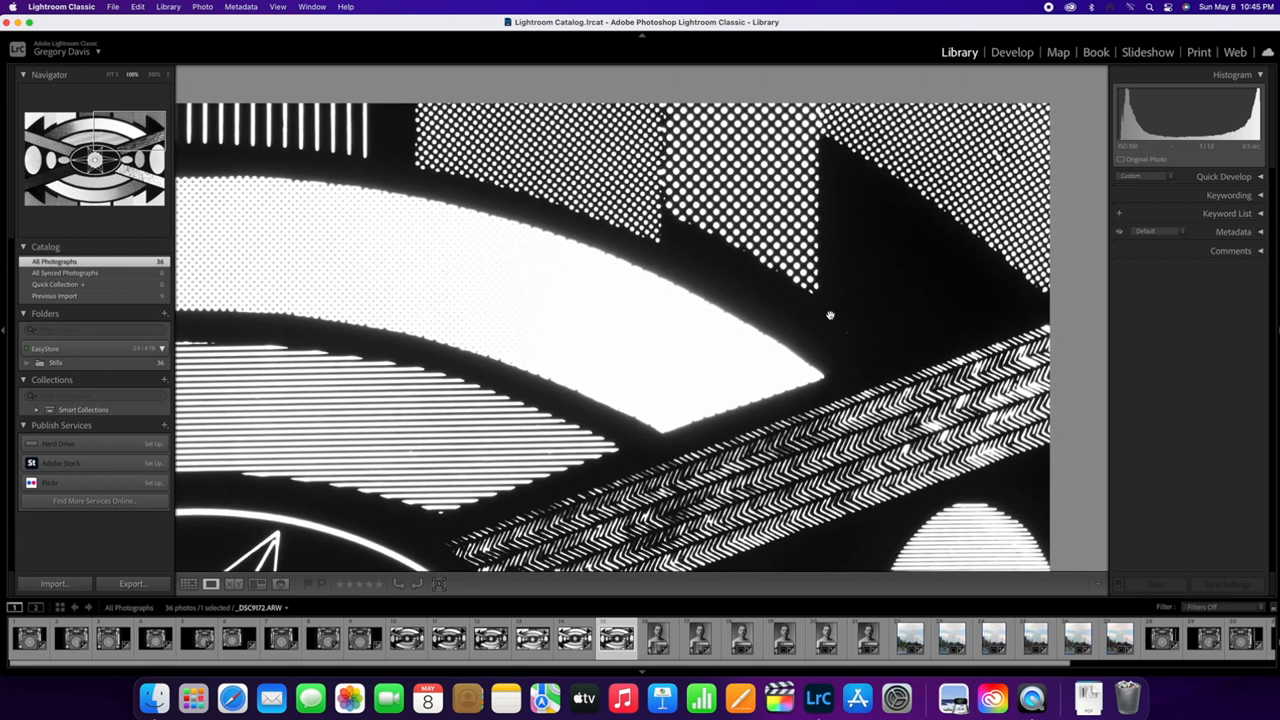
pyautogui.moveTo(893, 315)
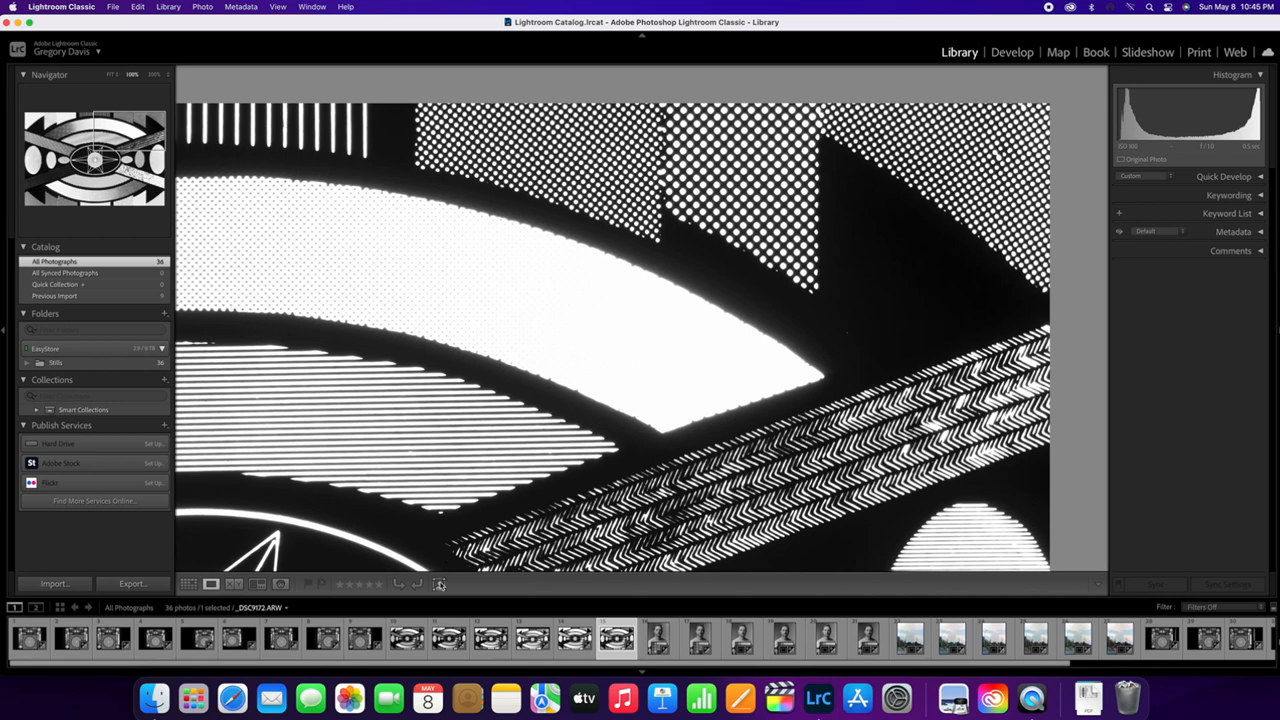
# Alternate between _DSC9167 and _DSC9172 at 1:1, ending on _DSC9172 at the central star.
pyautogui.click(447, 638)
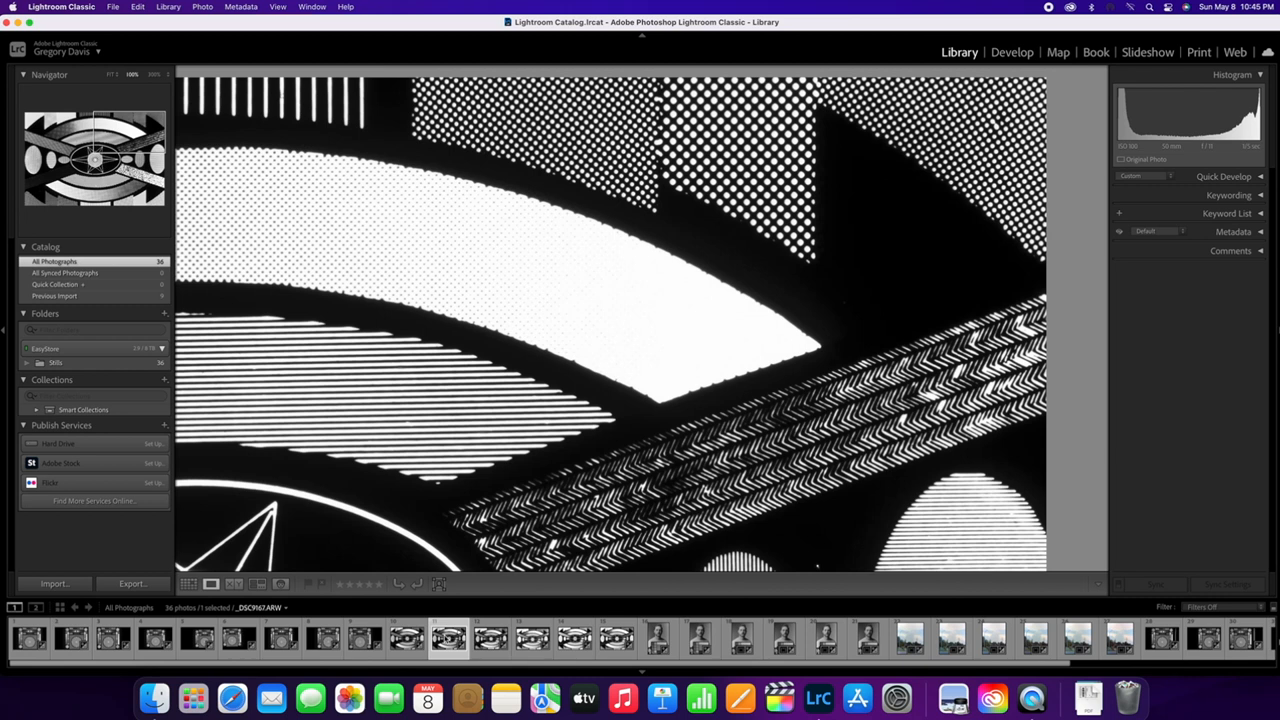
pyautogui.moveTo(626, 343)
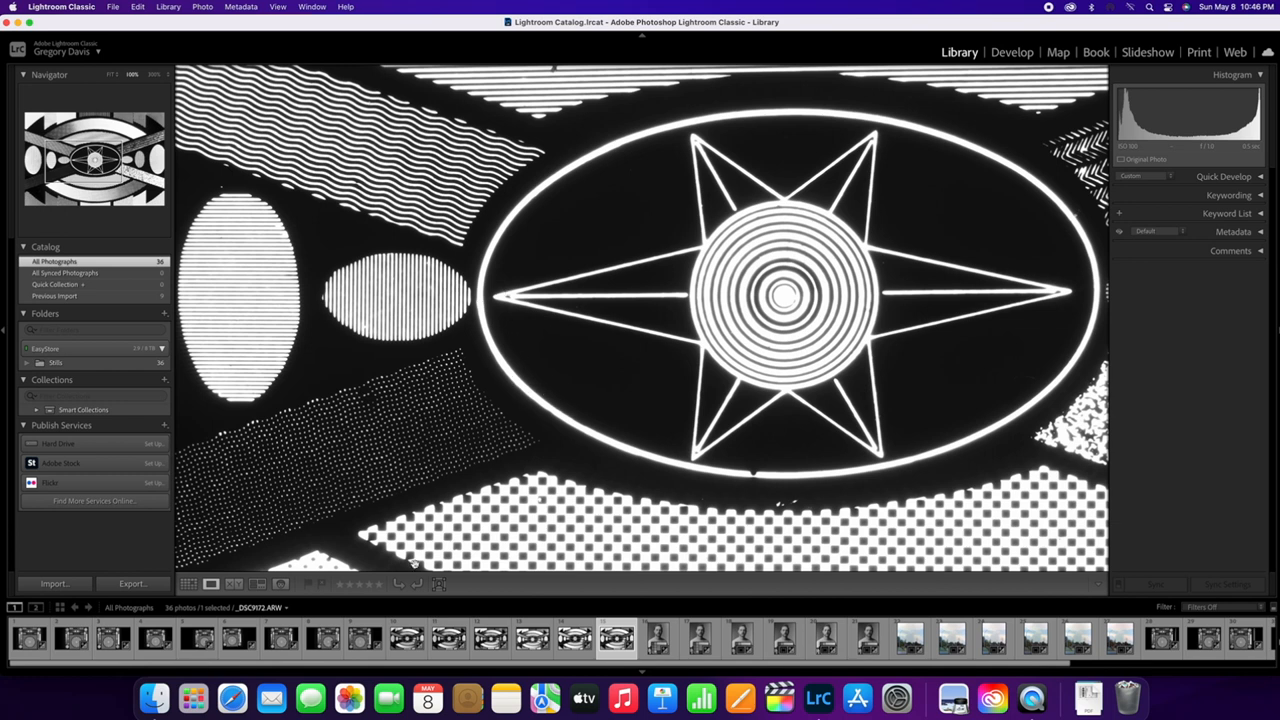
pyautogui.click(448, 638)
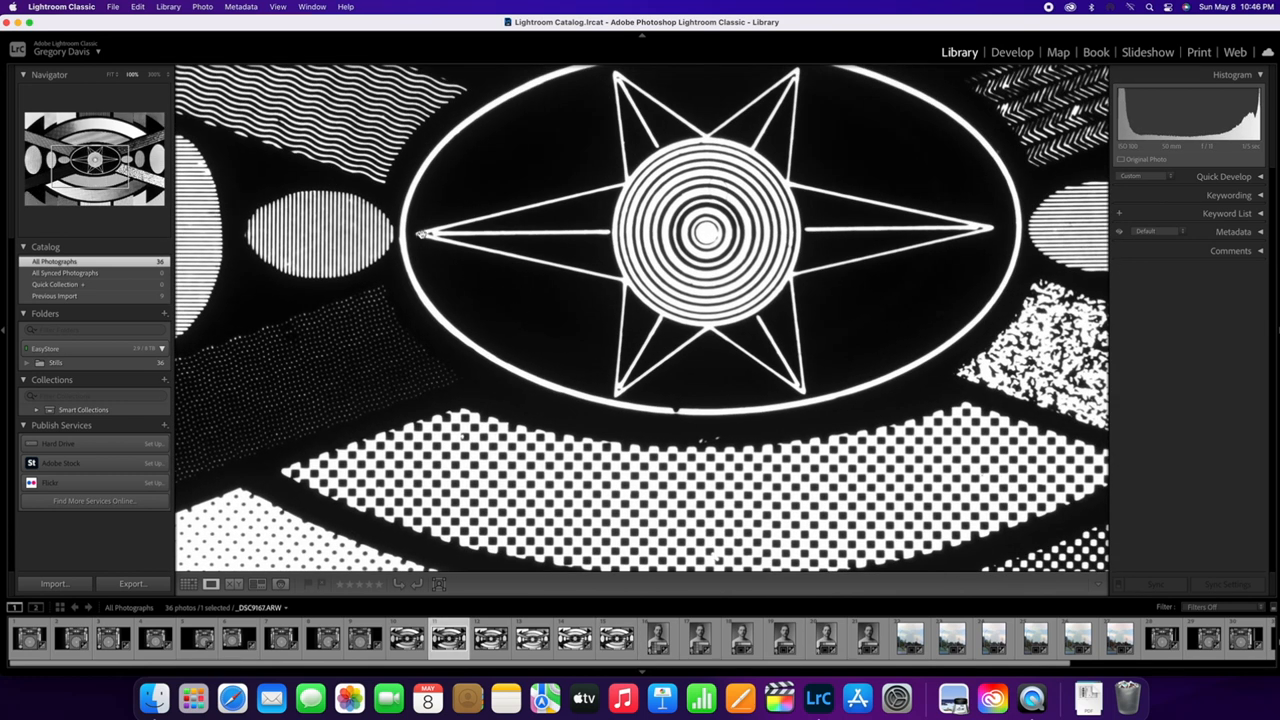
pyautogui.click(615, 638)
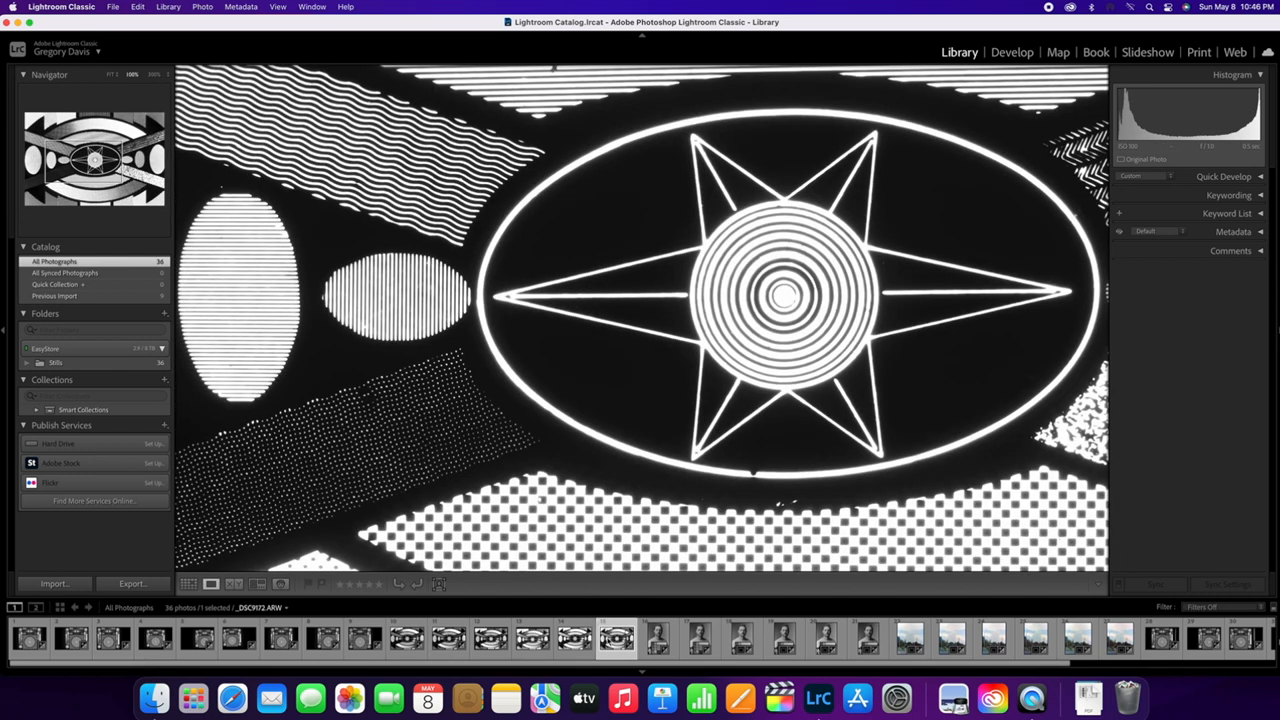
pyautogui.moveTo(615, 638)
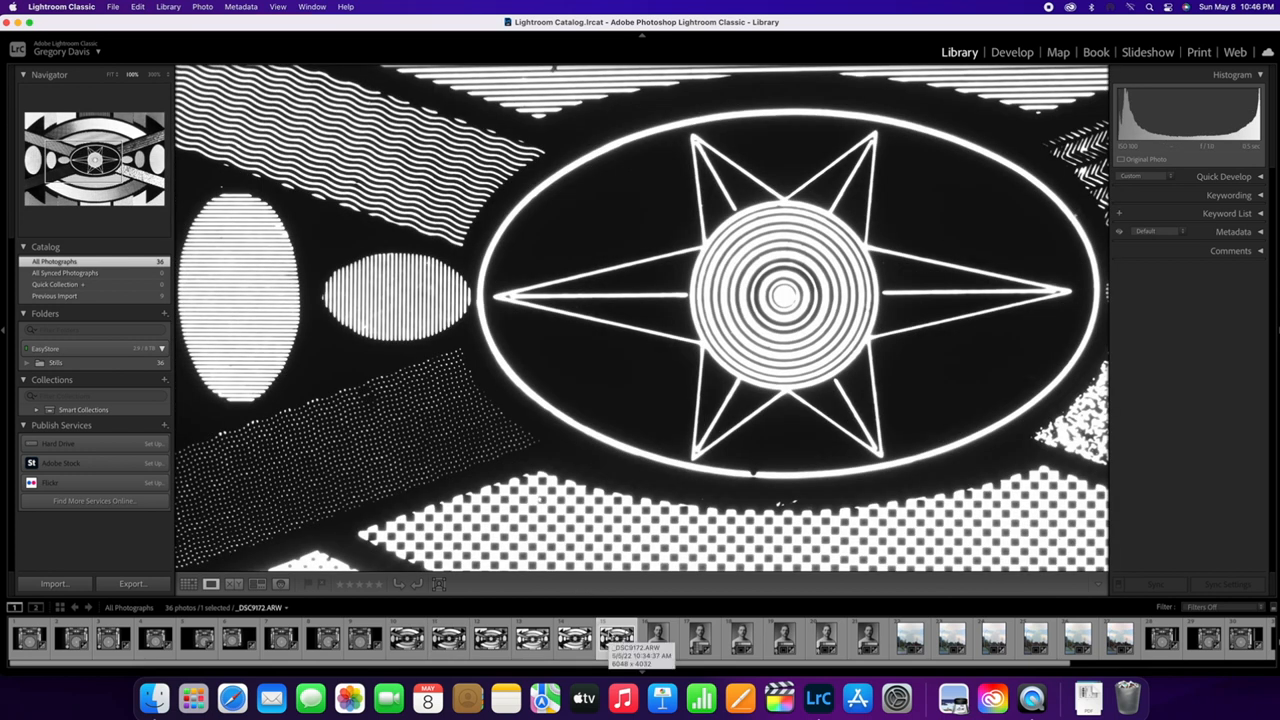